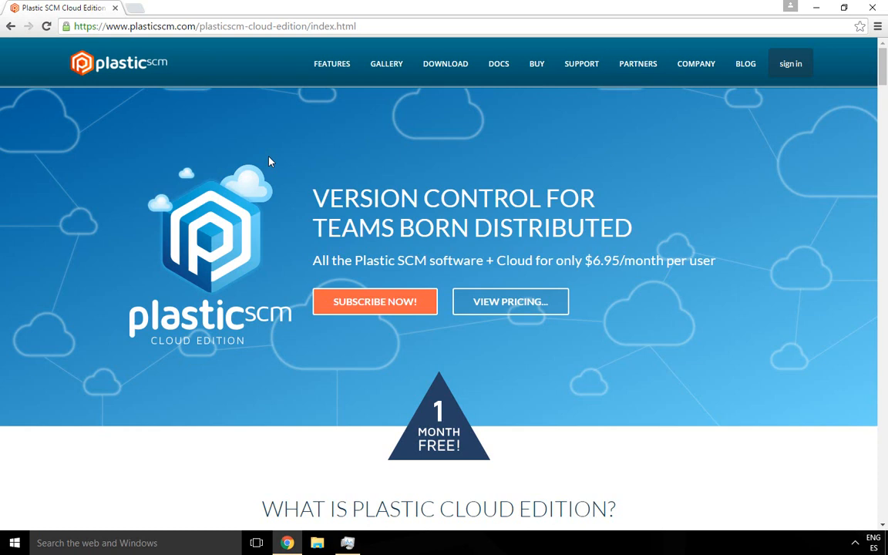
mouse_move(524, 73)
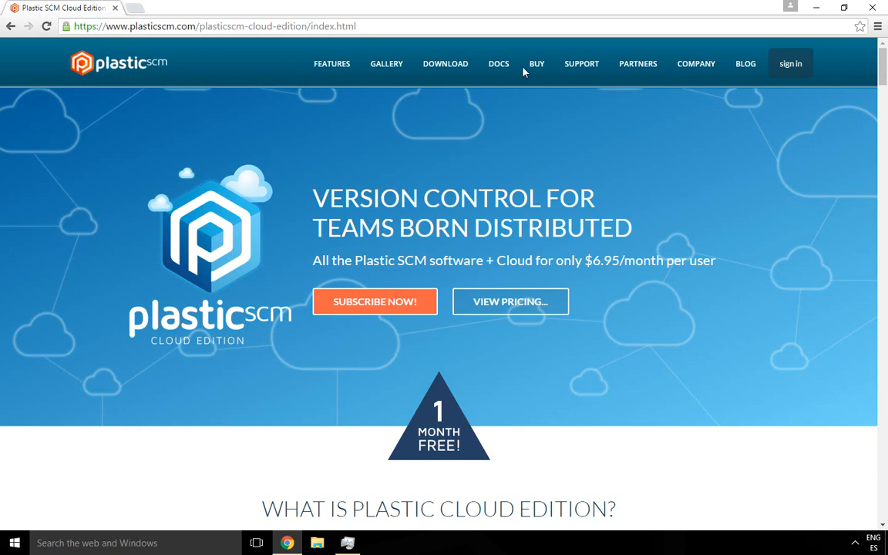
Start the Cloud Edition subscription, preview the Sign up form, and return to the Sign in form
click(537, 63)
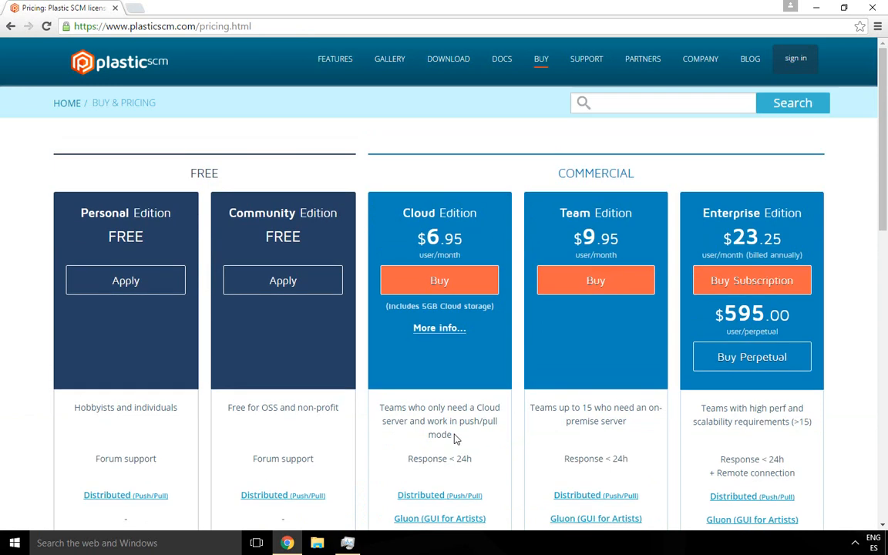
click(438, 327)
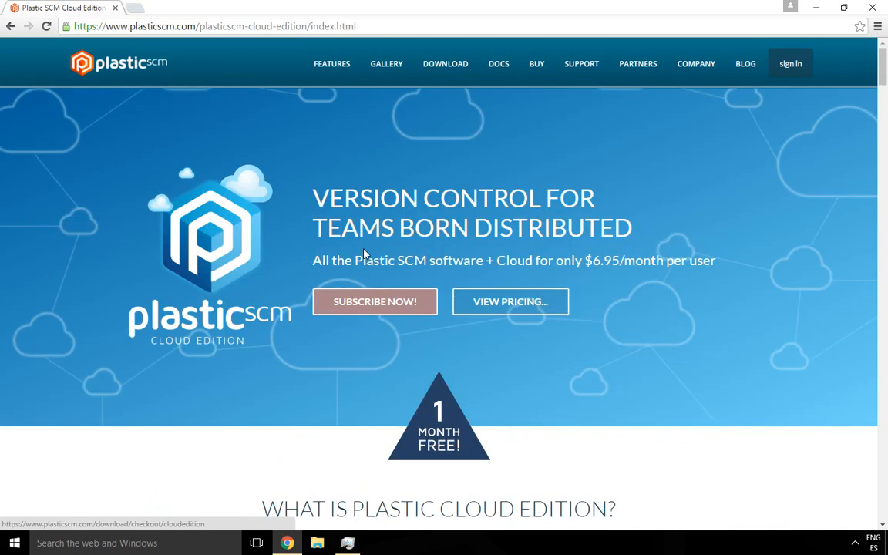
mouse_move(375, 301)
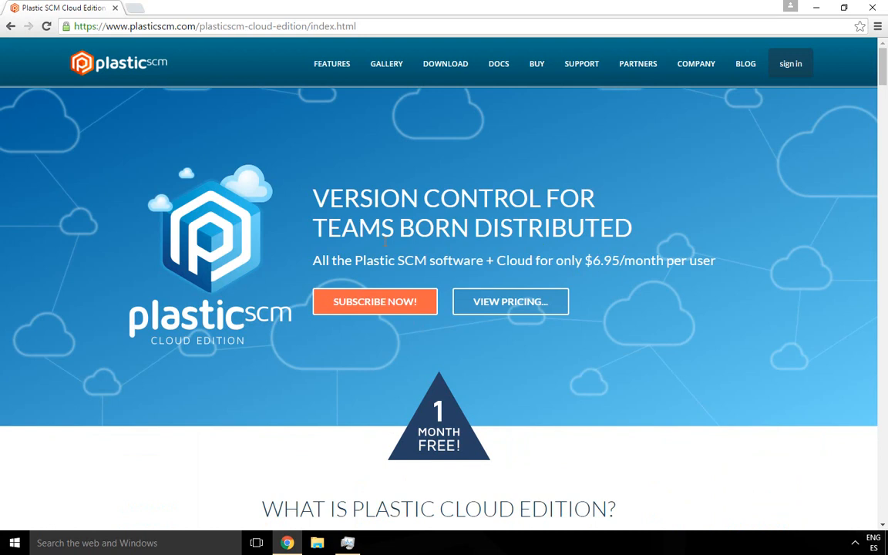
mouse_move(375, 301)
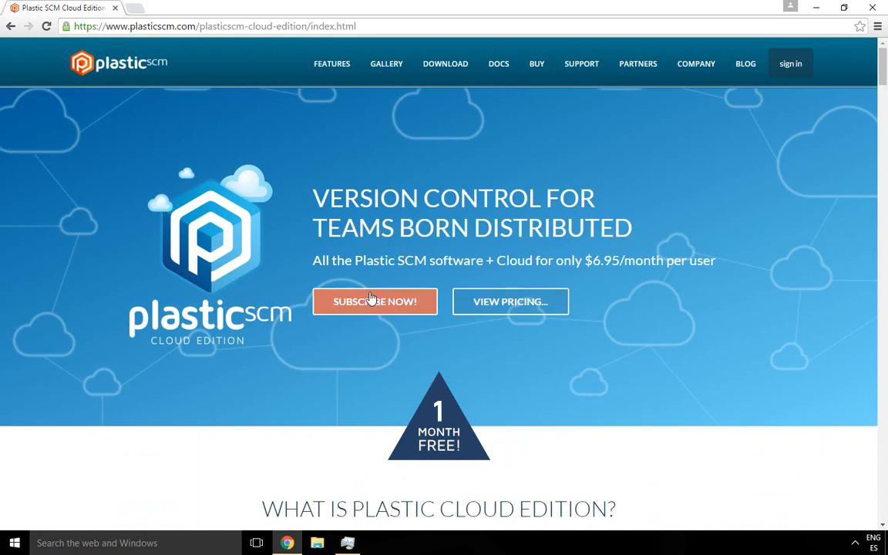
click(375, 301)
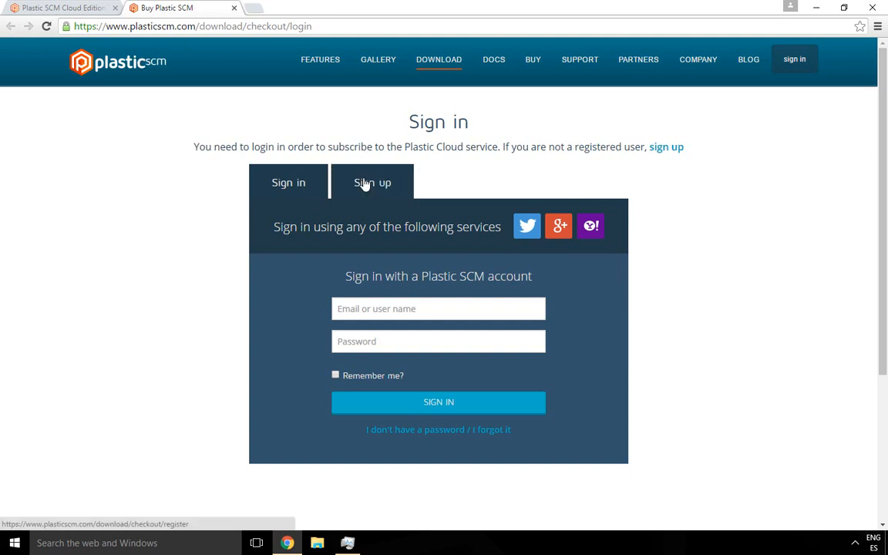
click(373, 182)
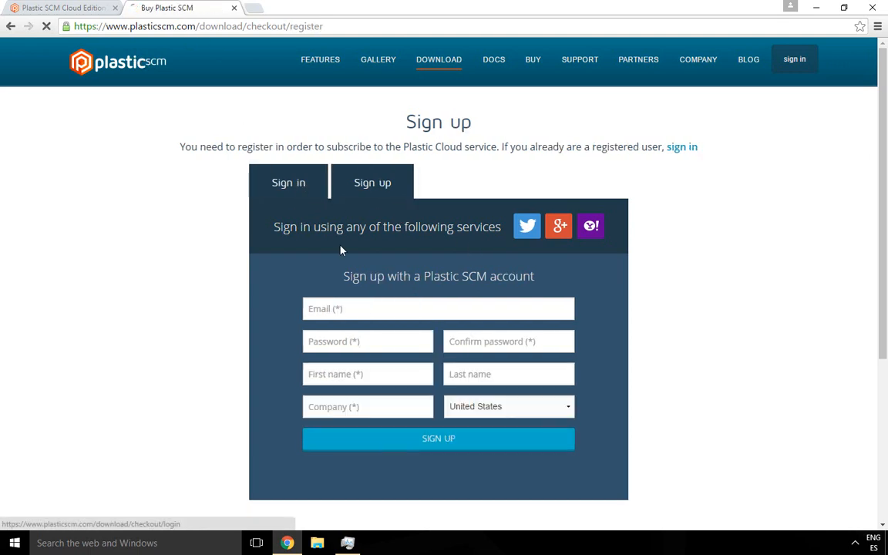
click(289, 182)
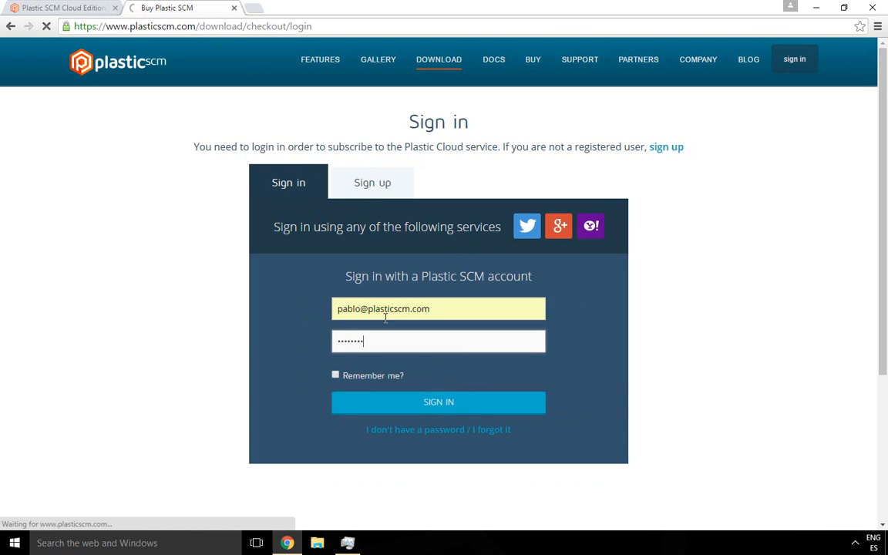
Sign in and review the checkout page's prefilled personal details section
click(438, 401)
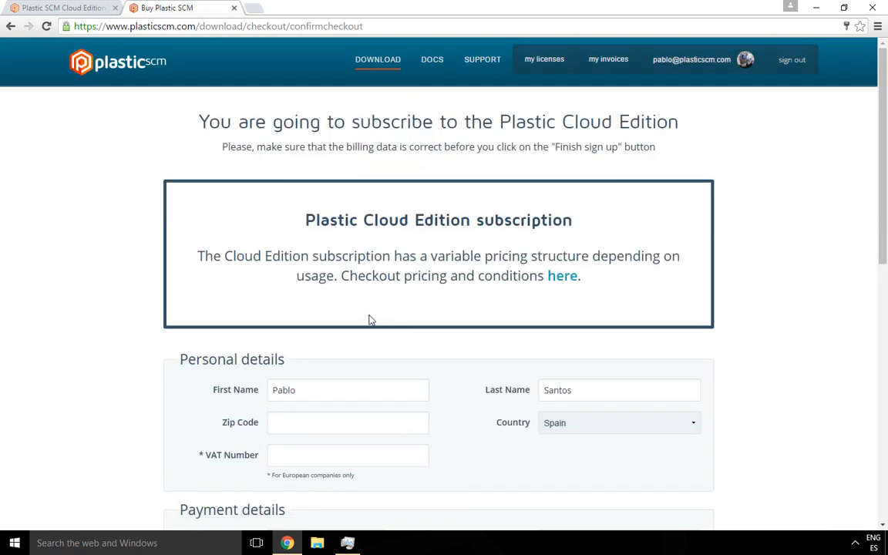
mouse_move(104, 229)
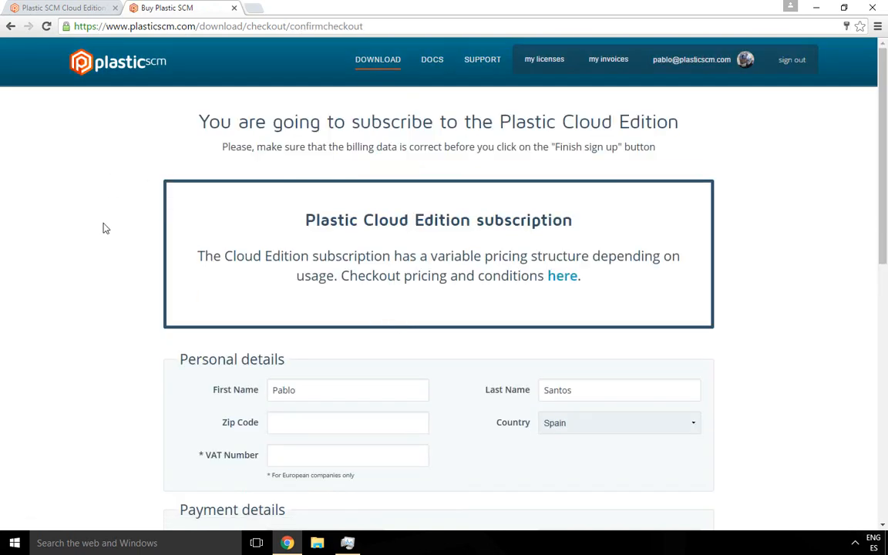
scroll(down, 3)
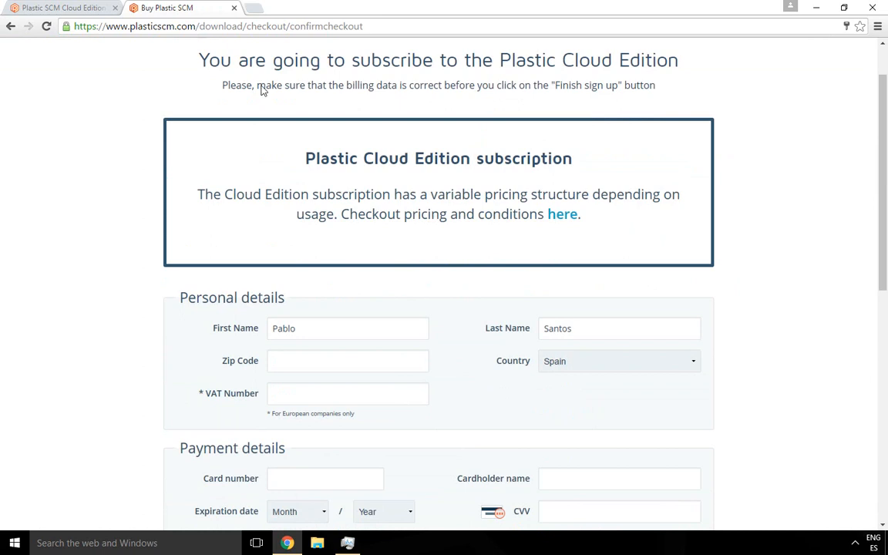
scroll(down, 3)
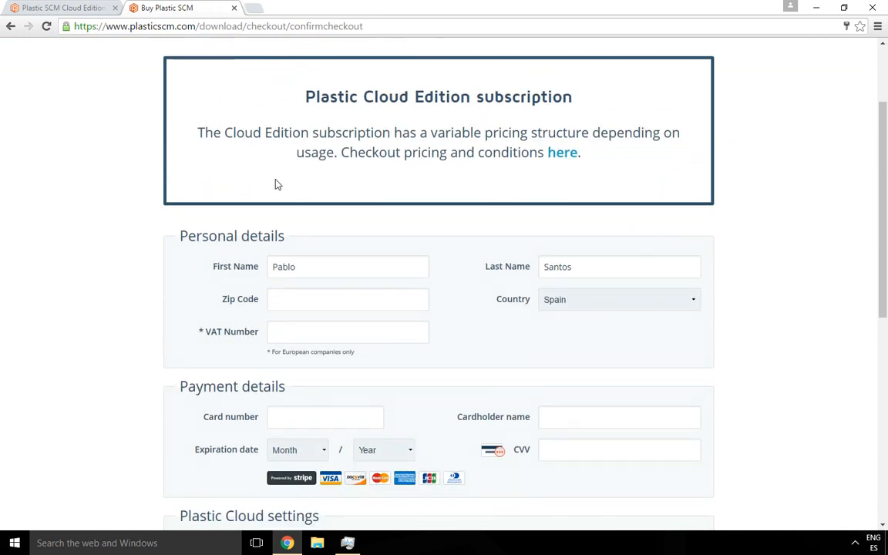
scroll(down, 3)
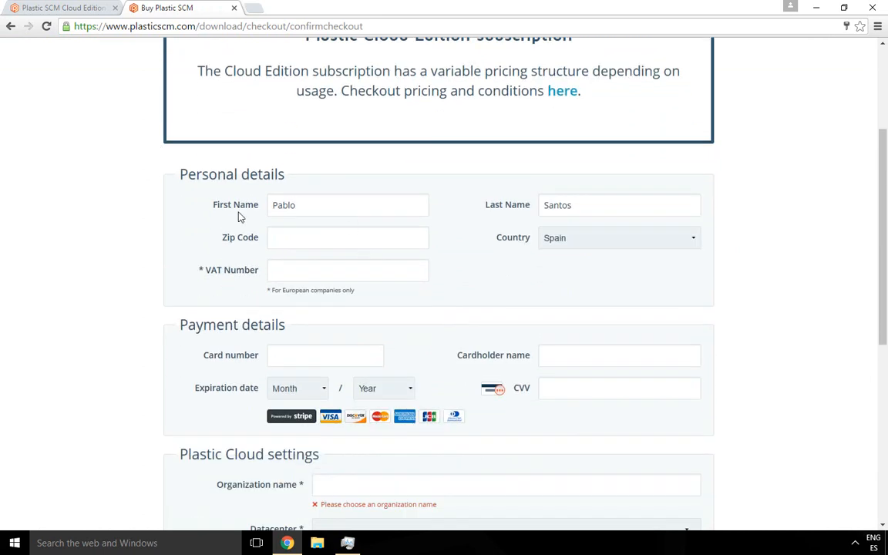
mouse_move(290, 265)
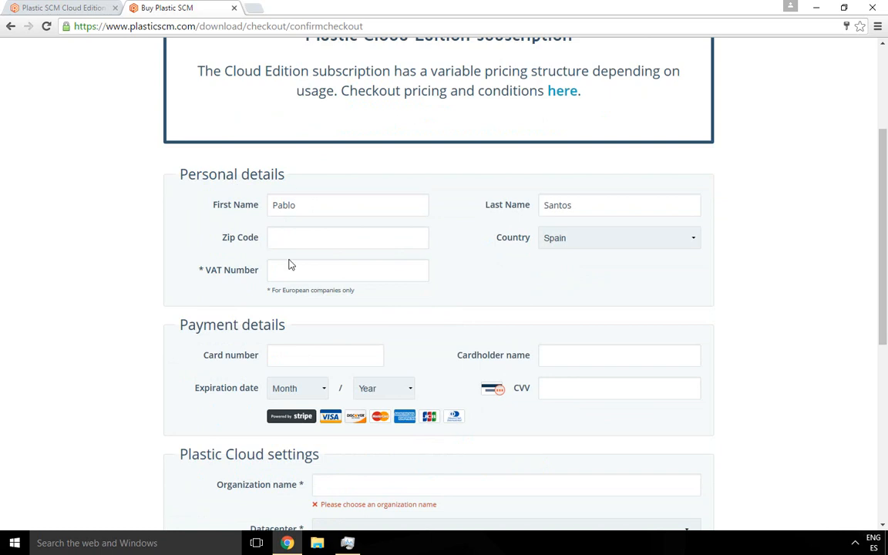
Focus the VAT Number and Card number fields in the payment section without entering values
click(347, 270)
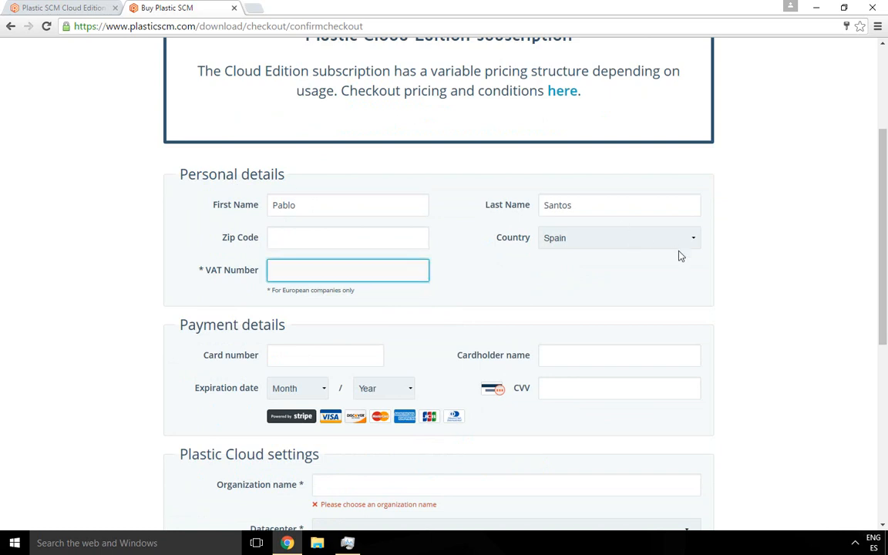
scroll(down, 3)
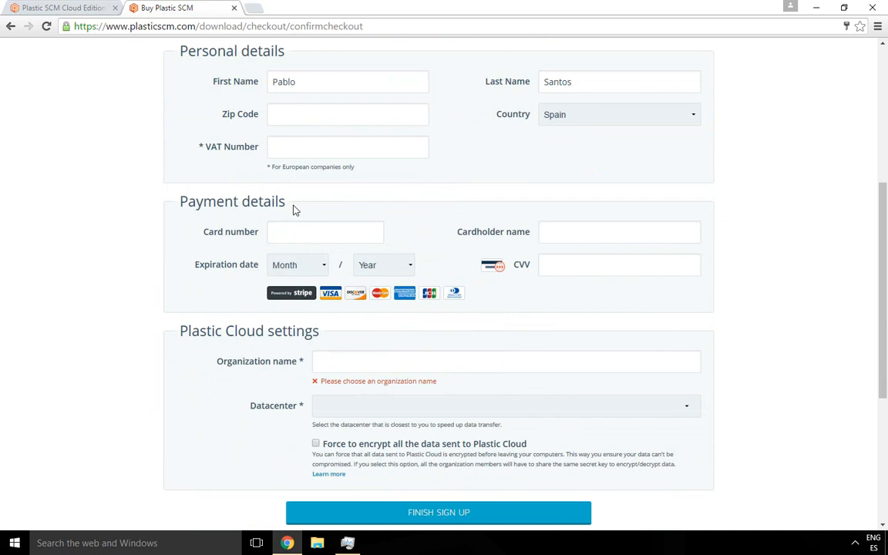
mouse_move(263, 237)
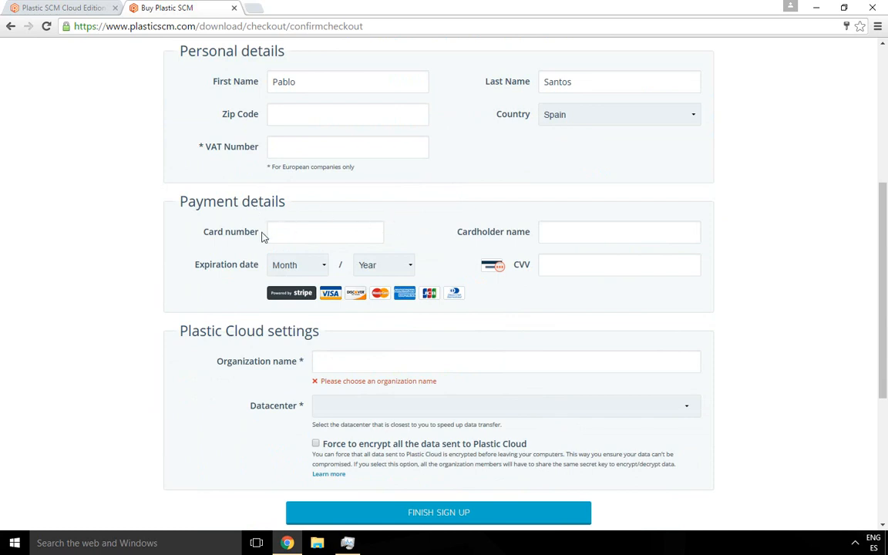
click(324, 231)
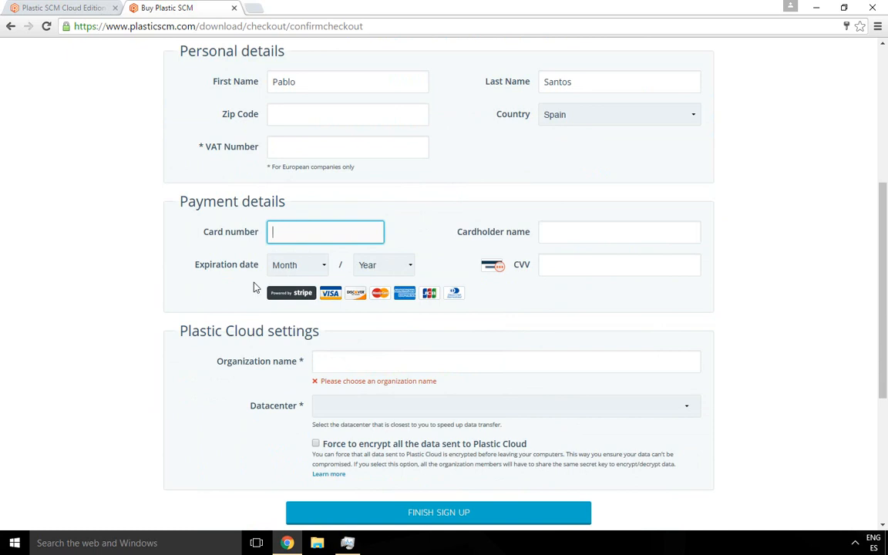
mouse_move(291, 293)
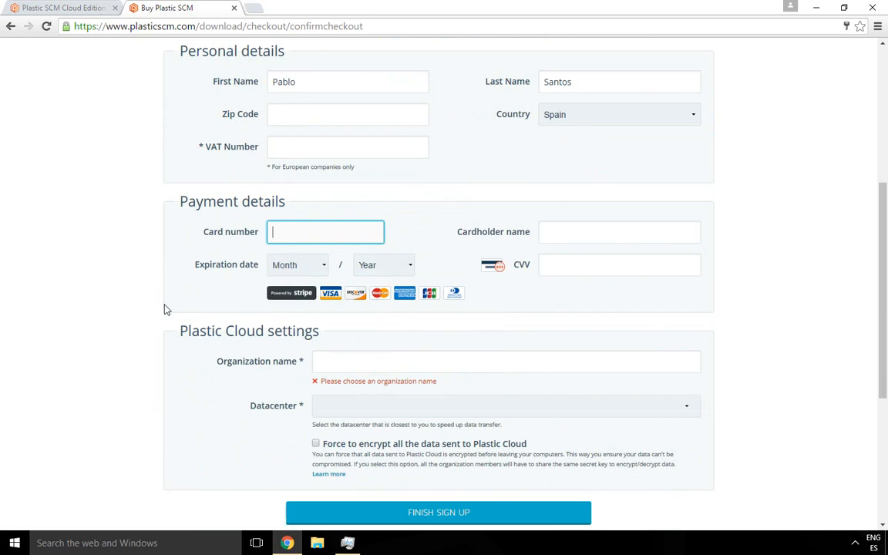
Enter 'plastic' as the organization name in Cloud settings, confirmed available
scroll(down, 3)
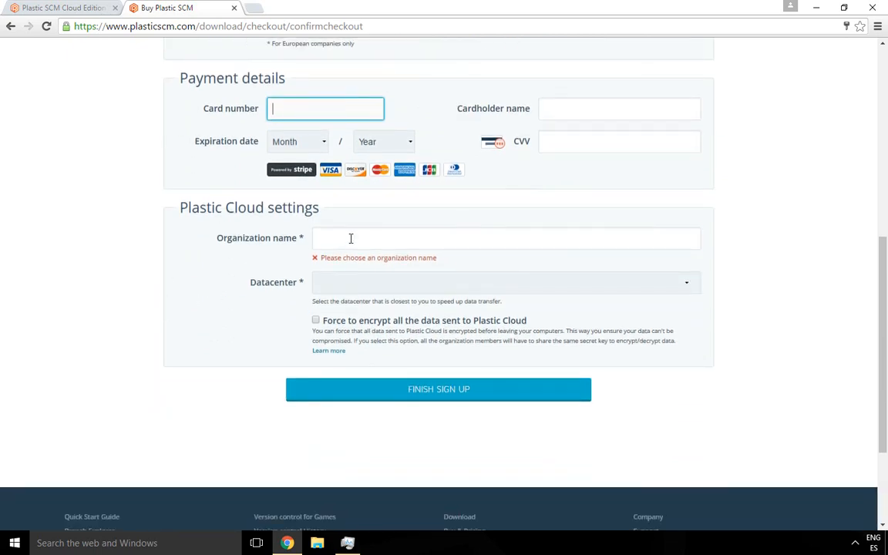
click(506, 237)
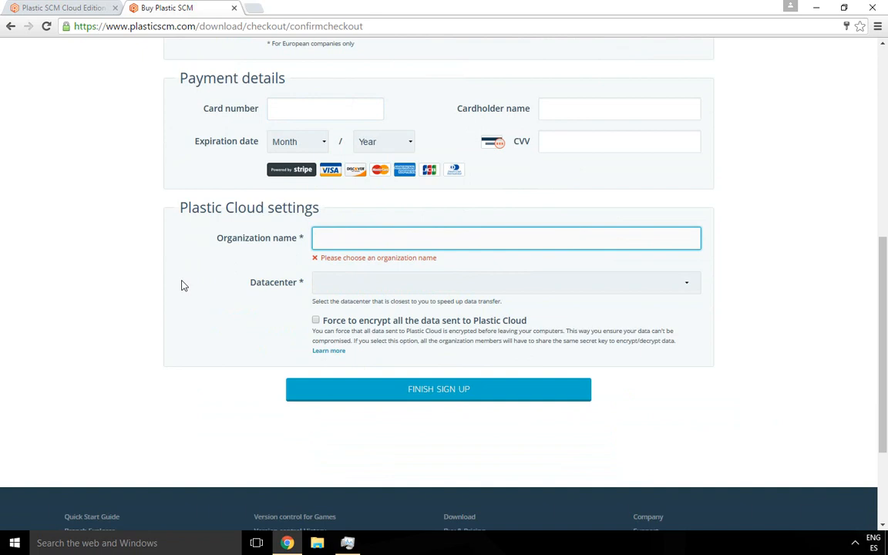
text(plastic)
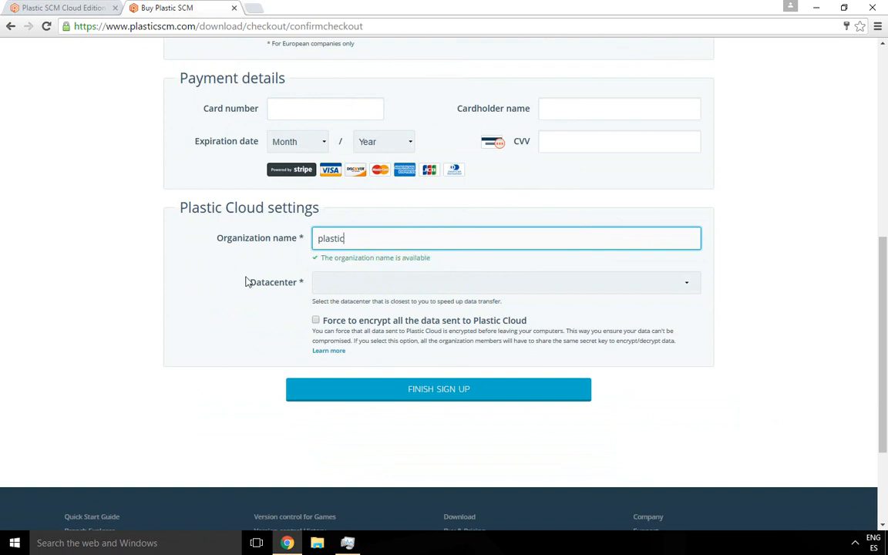
mouse_move(336, 341)
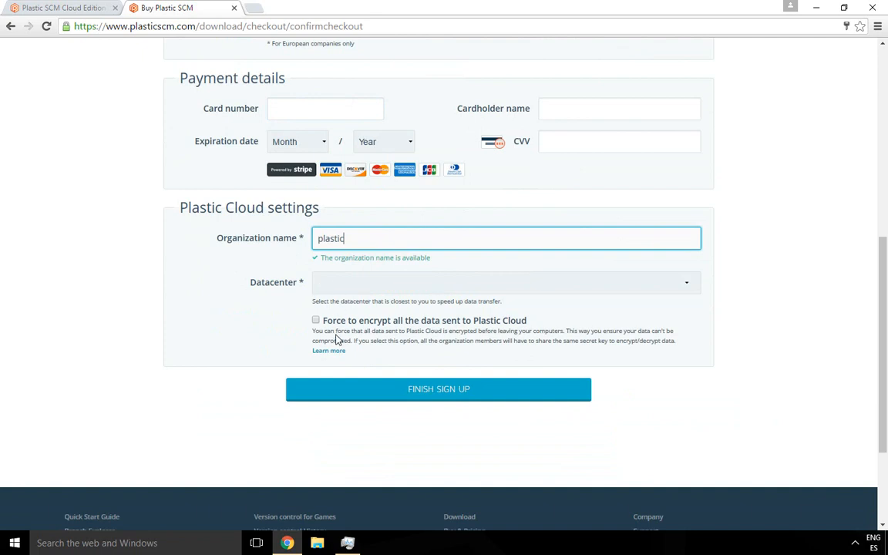
mouse_move(387, 332)
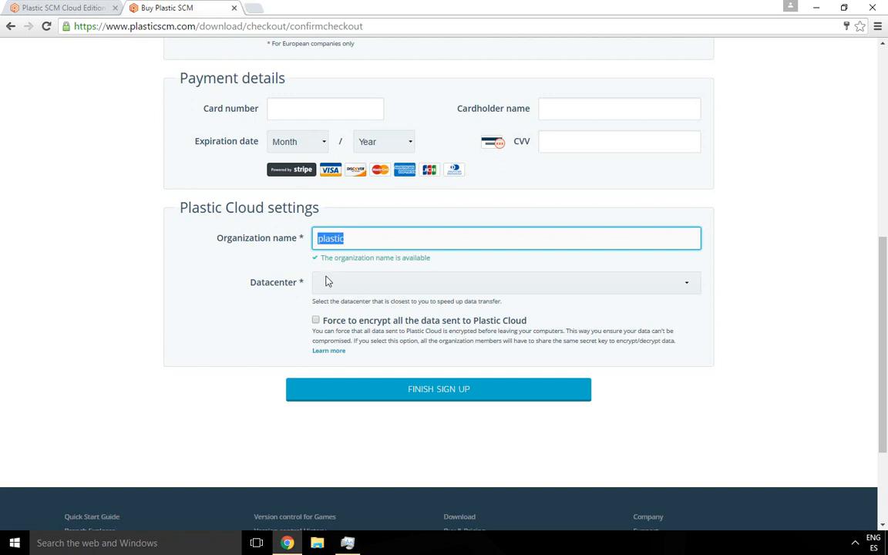
Select the North Europe (Ireland) datacenter and tick 'Force to encrypt all the data sent to Plastic Cloud'
click(506, 282)
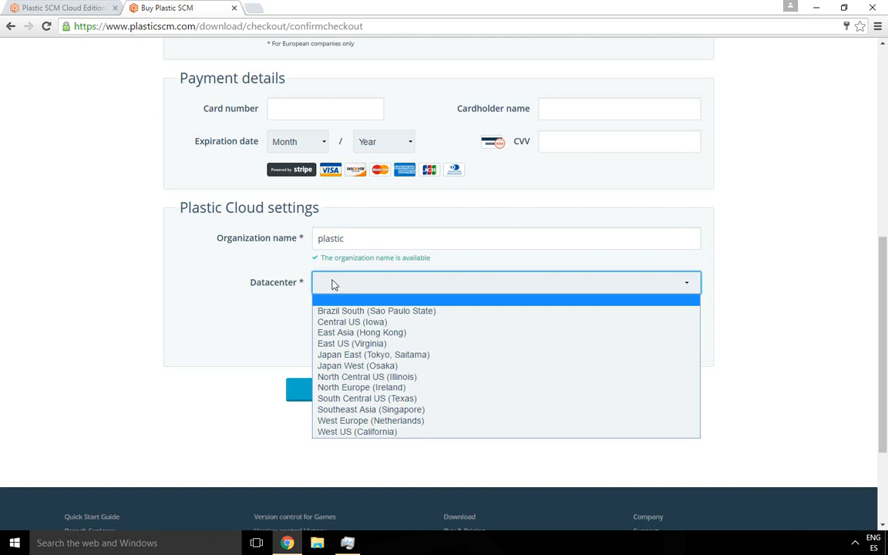
click(361, 387)
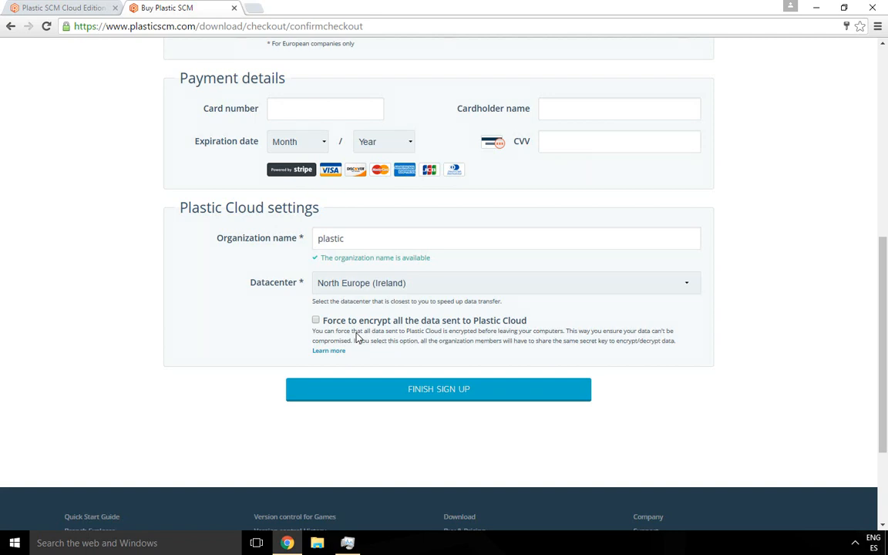
click(315, 319)
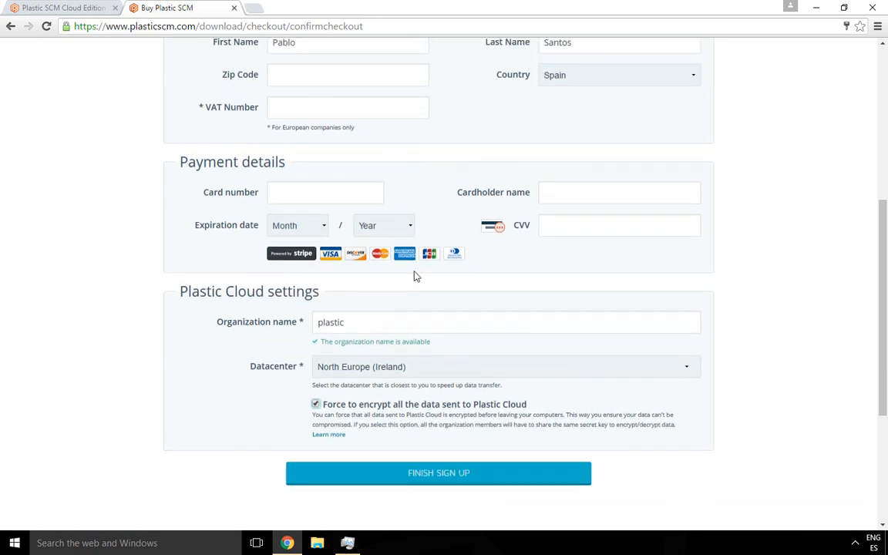
scroll(up, 3)
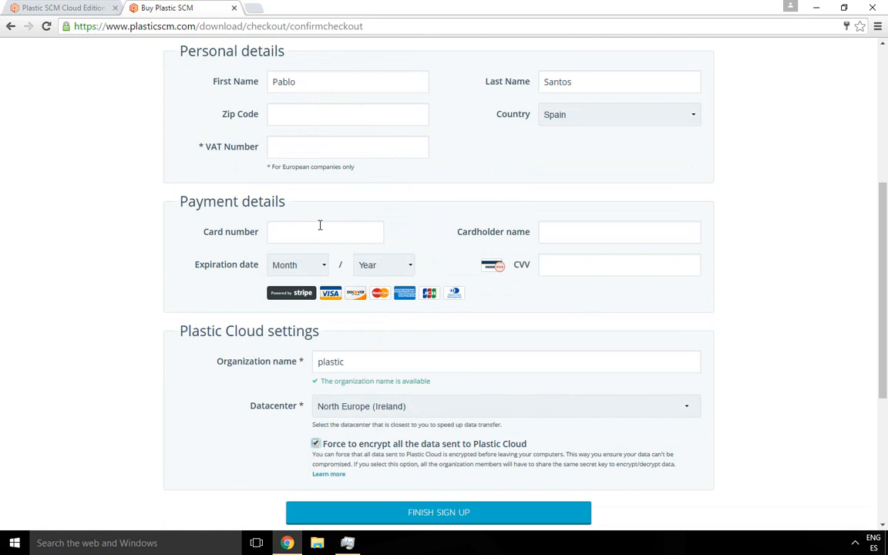
scroll(down, 3)
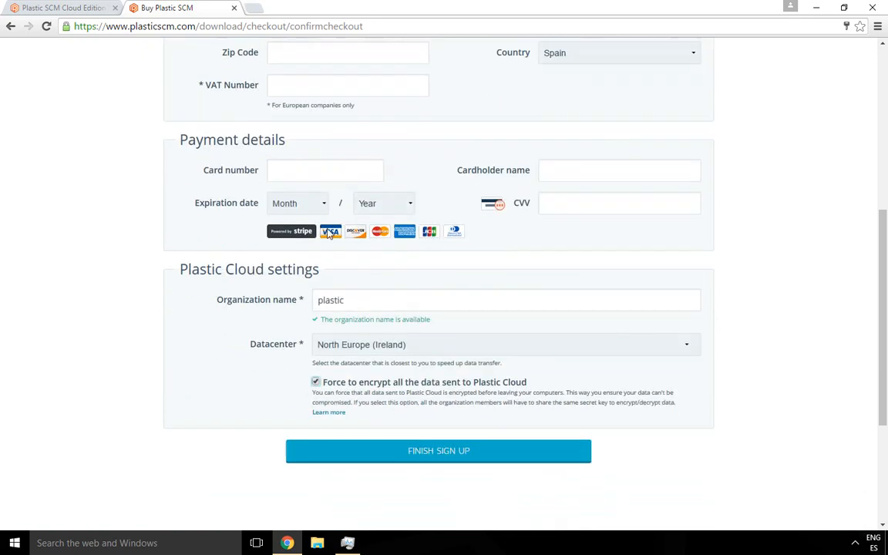